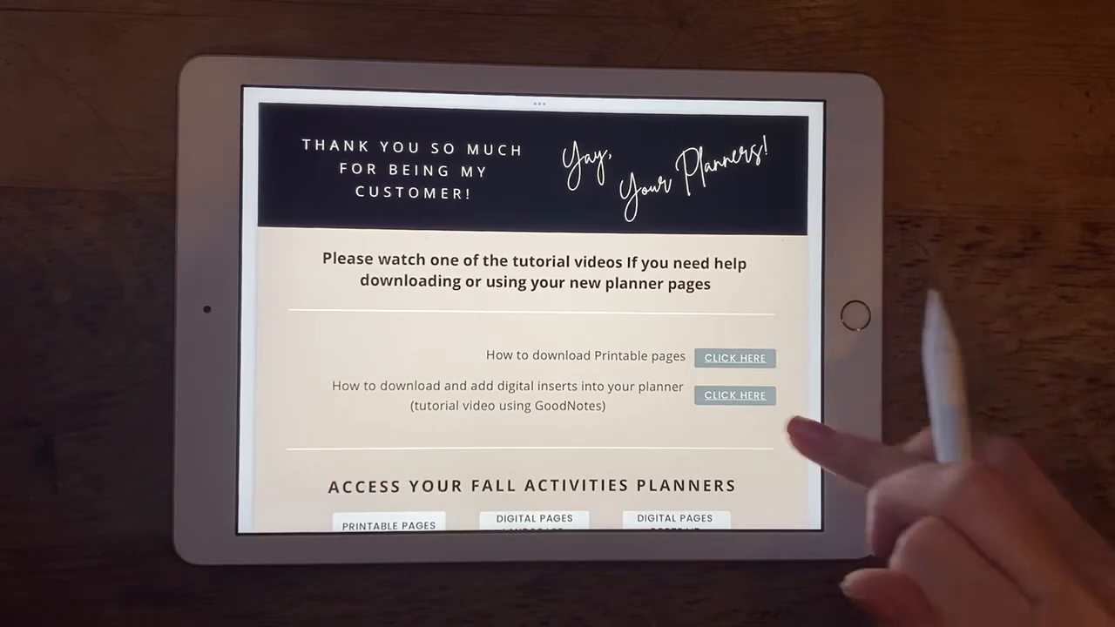
Scroll the thank-you page down to the 'Access Your Christmas Planners' download links
scroll("down", 3)
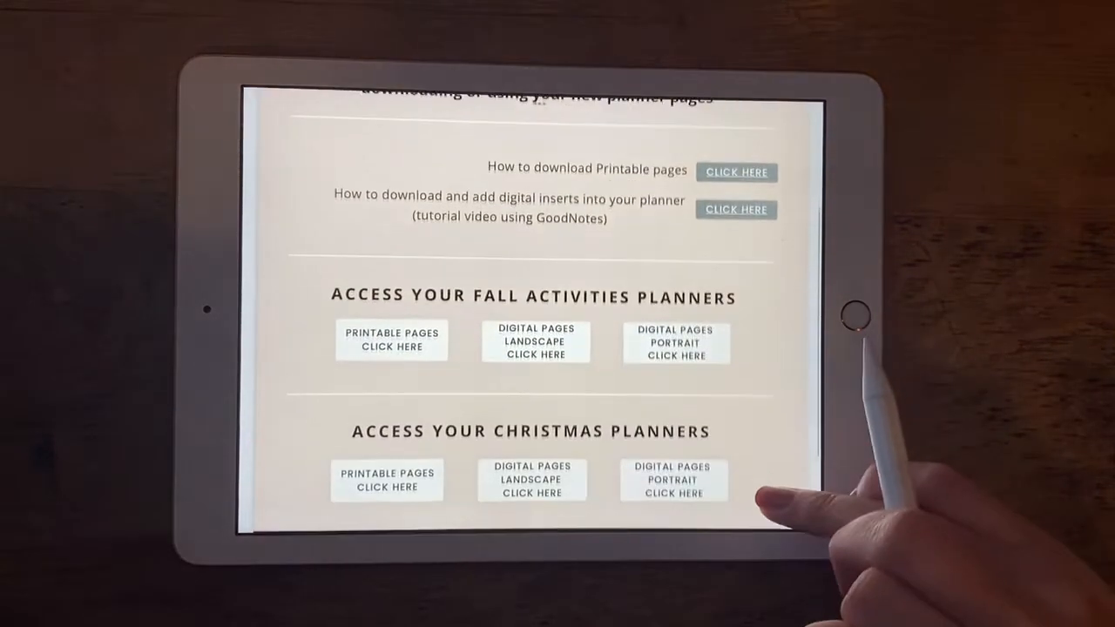
scroll("down", 3)
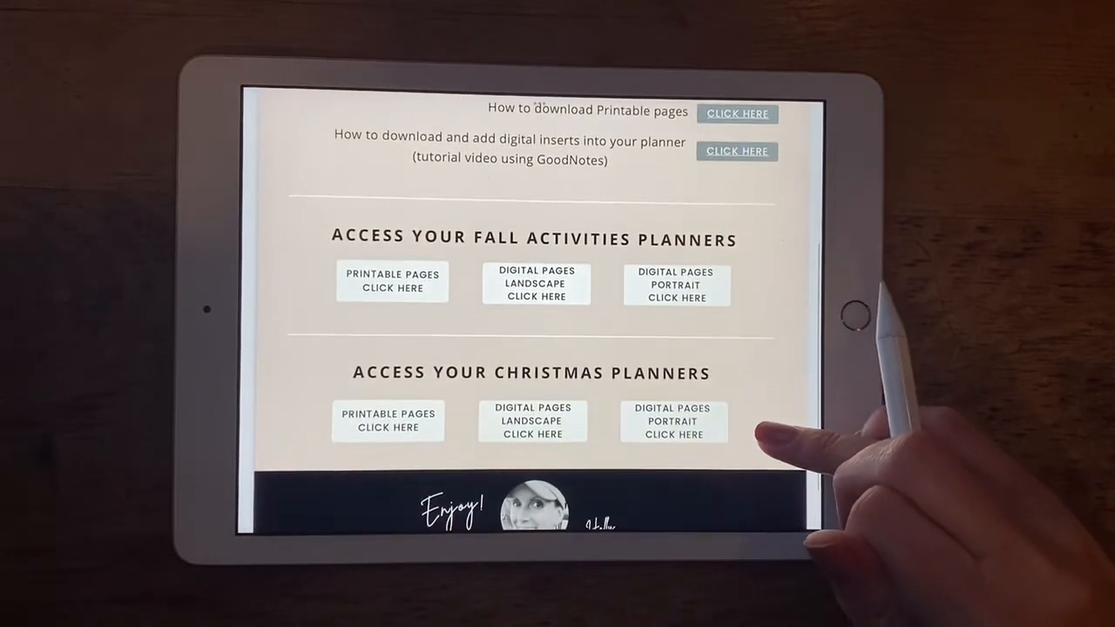
scroll("down", 3)
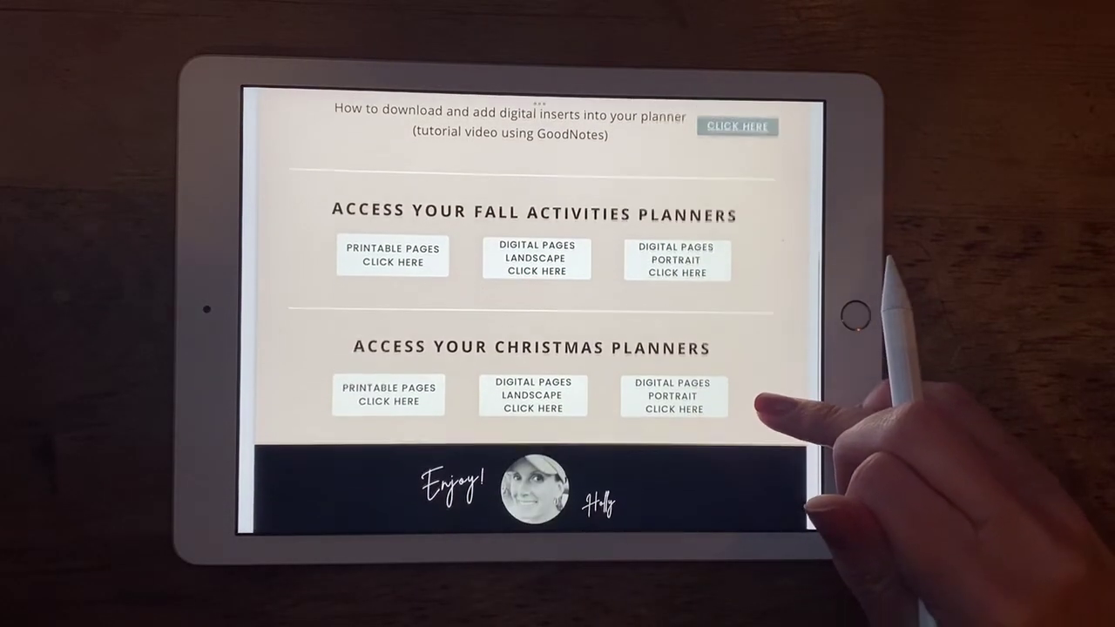
scroll("down", 3)
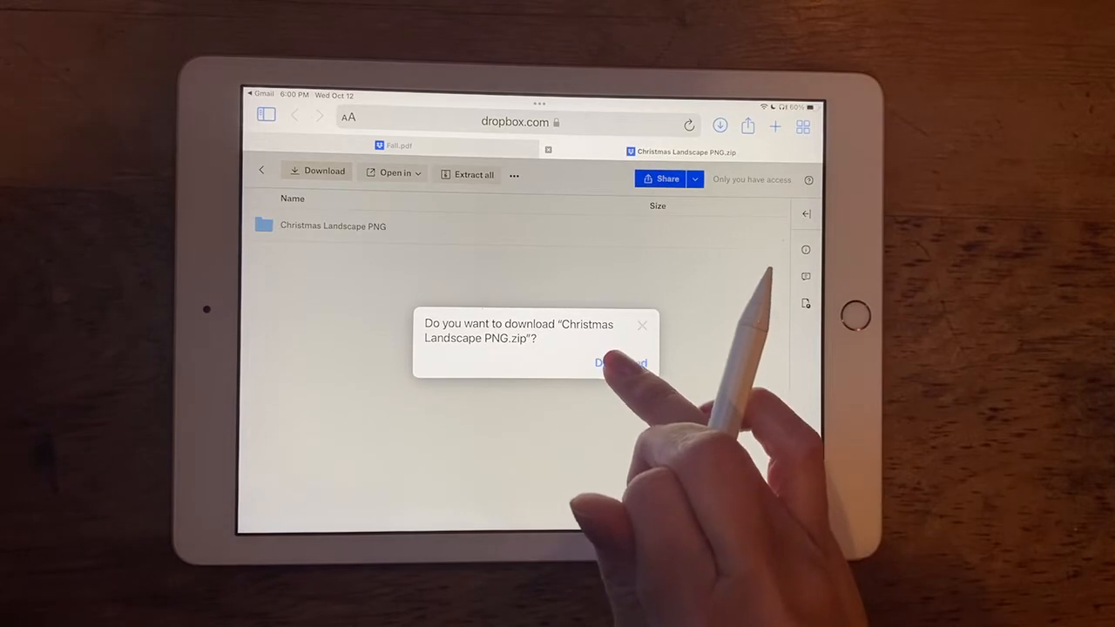
Confirm the download of the Christmas Landscape PNG zip from Dropbox
left_click(621, 363)
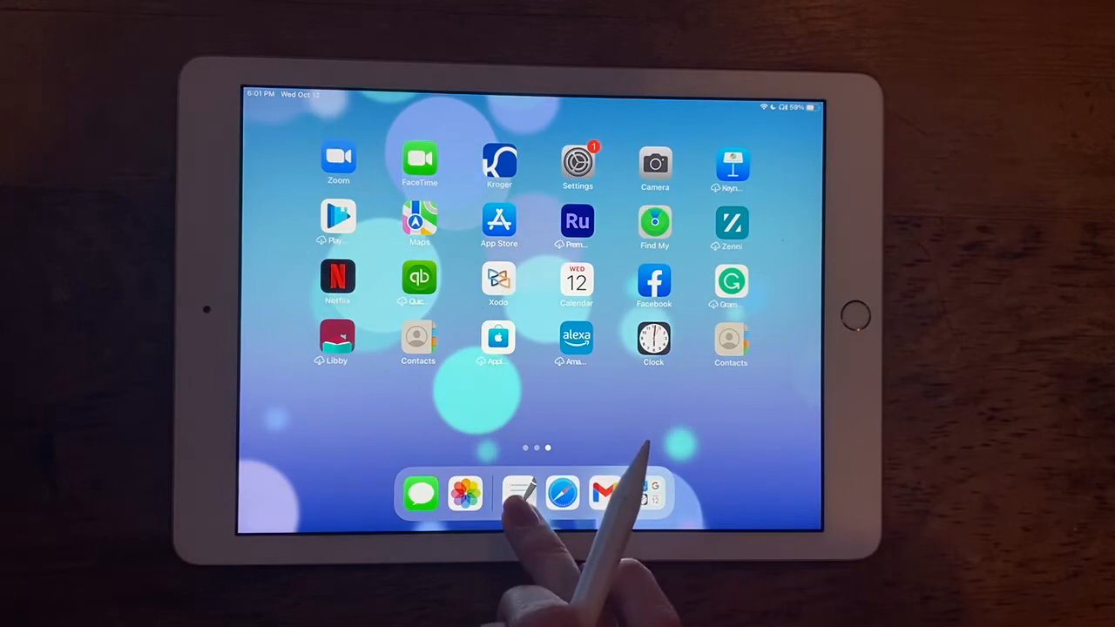
Launch GoodNotes from the dock to reach the Blush-Sun planner
left_click(521, 493)
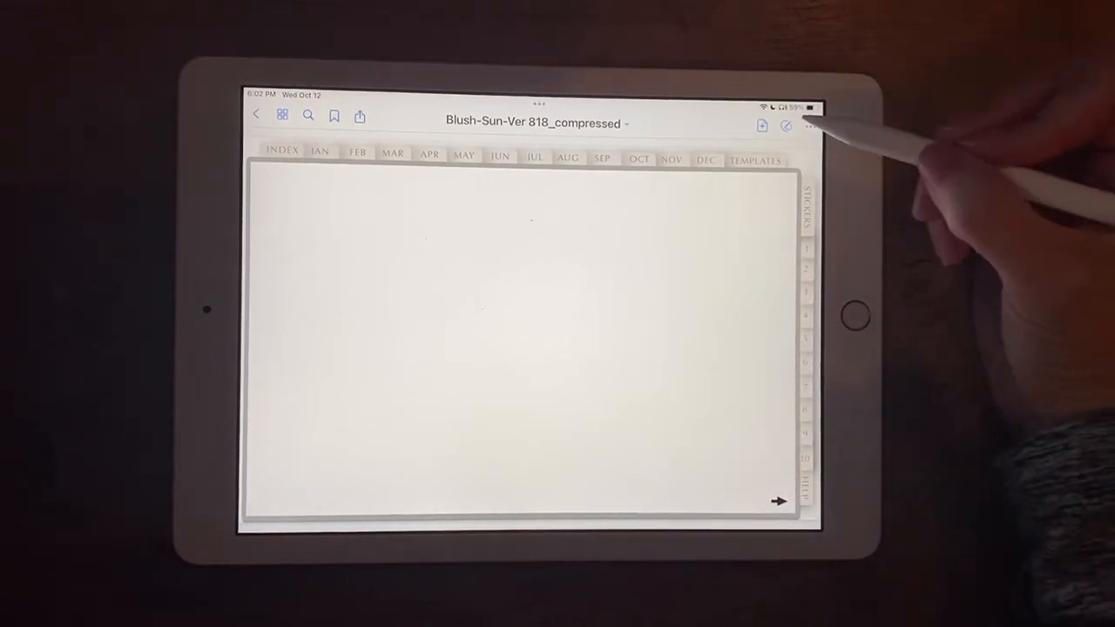
Enter edit mode on the blank planner page and browse down the Photos picker
left_click(788, 126)
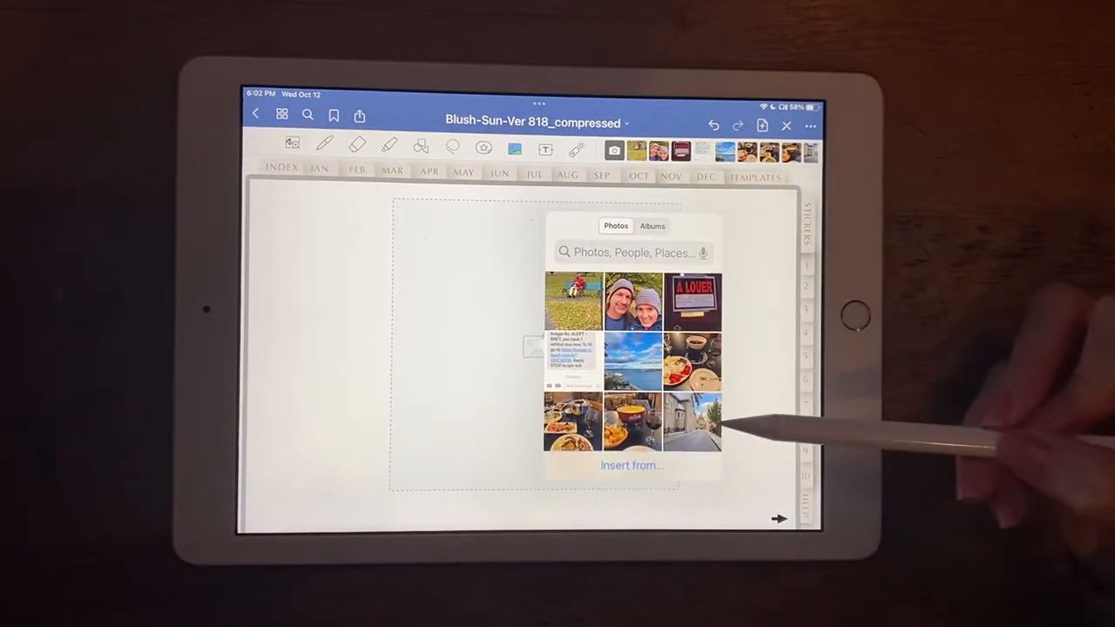
scroll("down", 3)
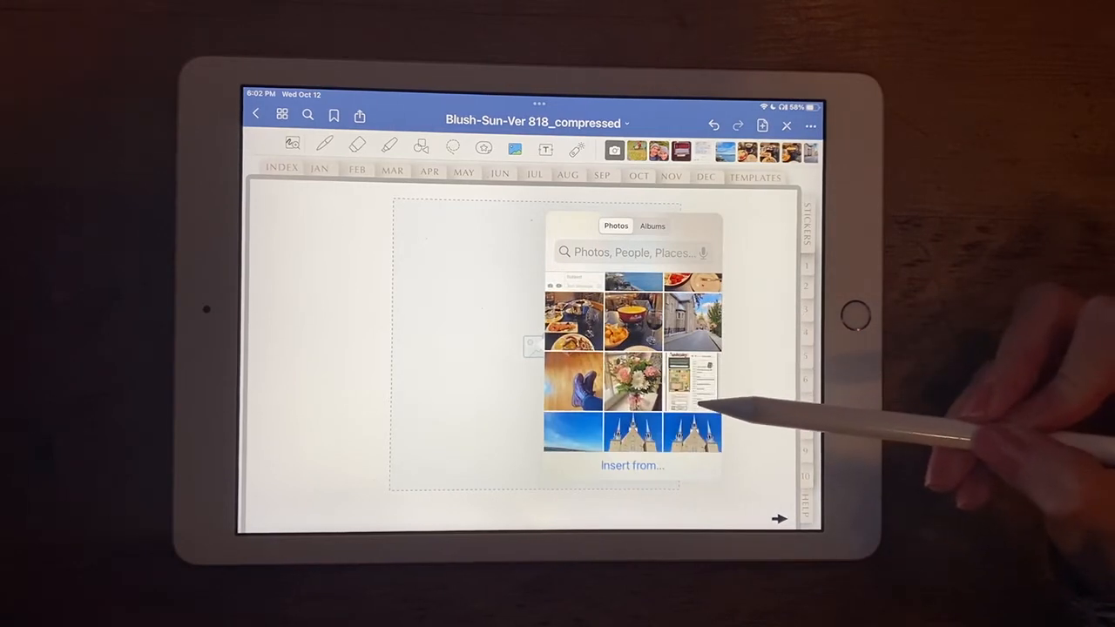
scroll("down", 3)
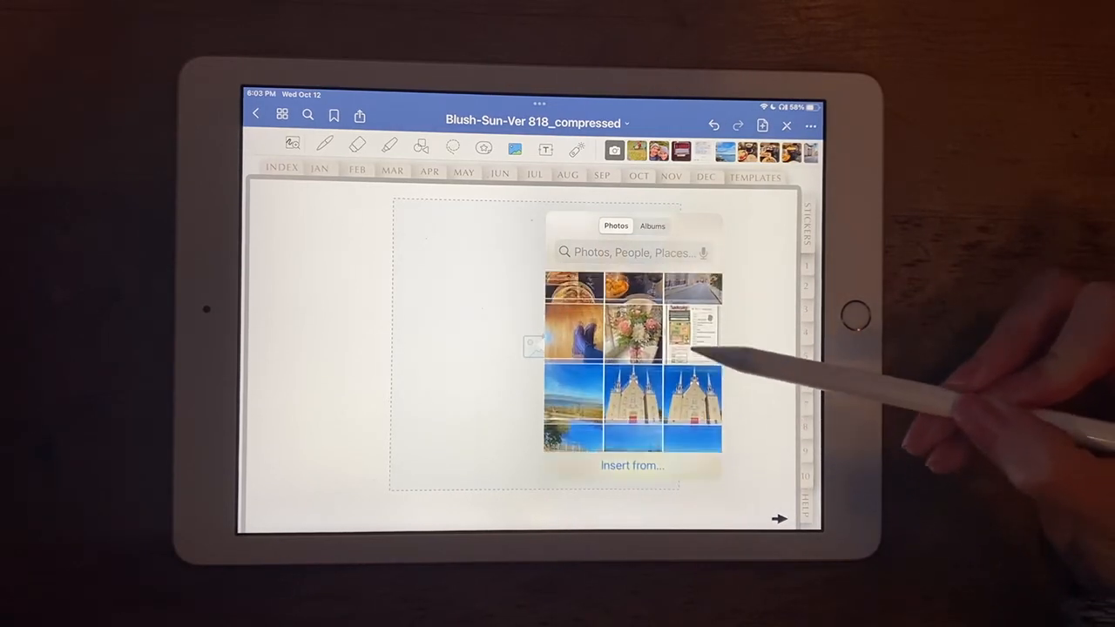
scroll("down", 3)
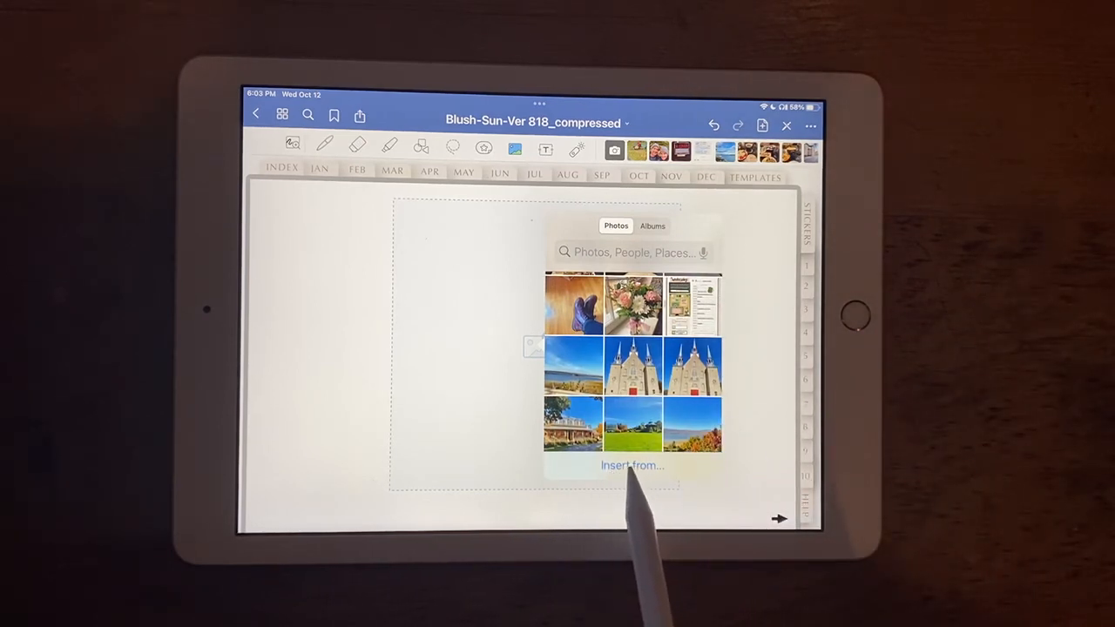
Switch to inserting from files and check Recents and the On My iPad Chrome folder
left_click(630, 465)
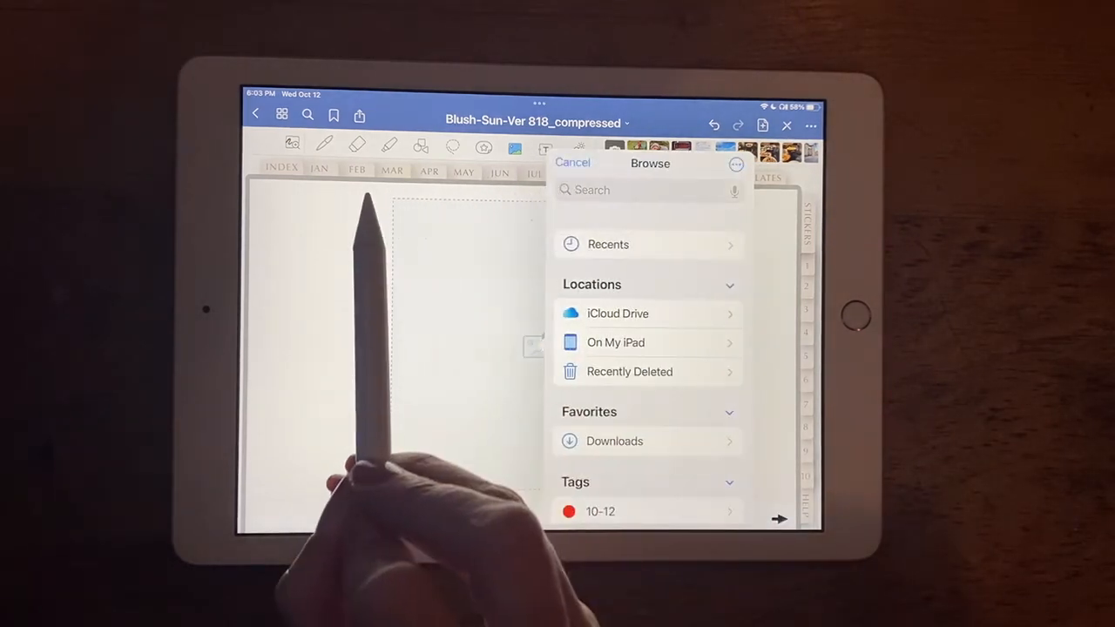
left_click(608, 244)
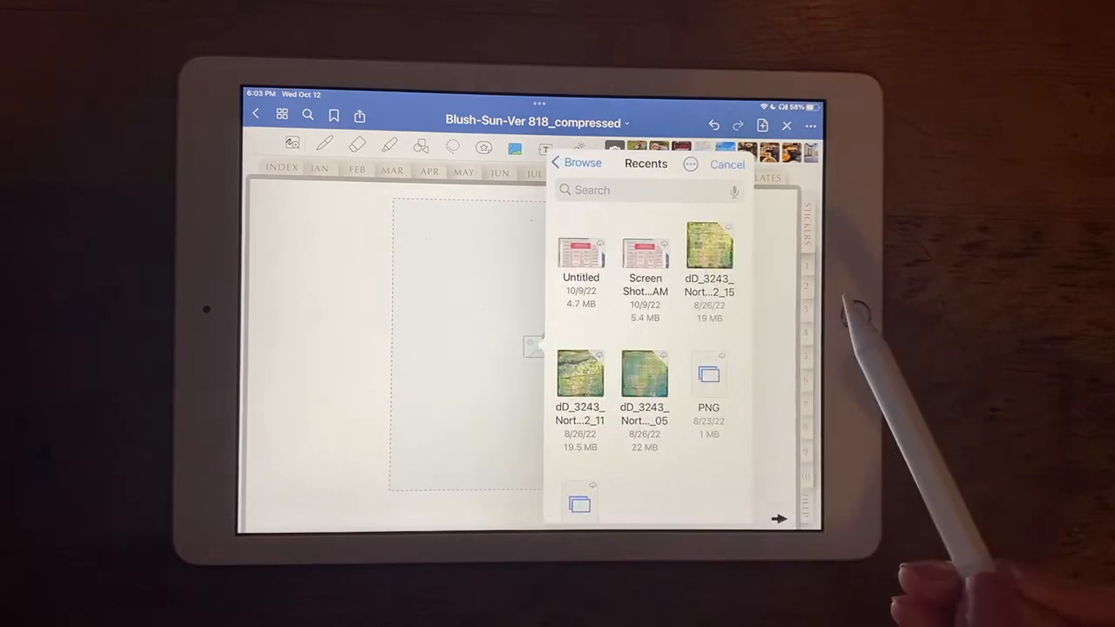
scroll("down", 3)
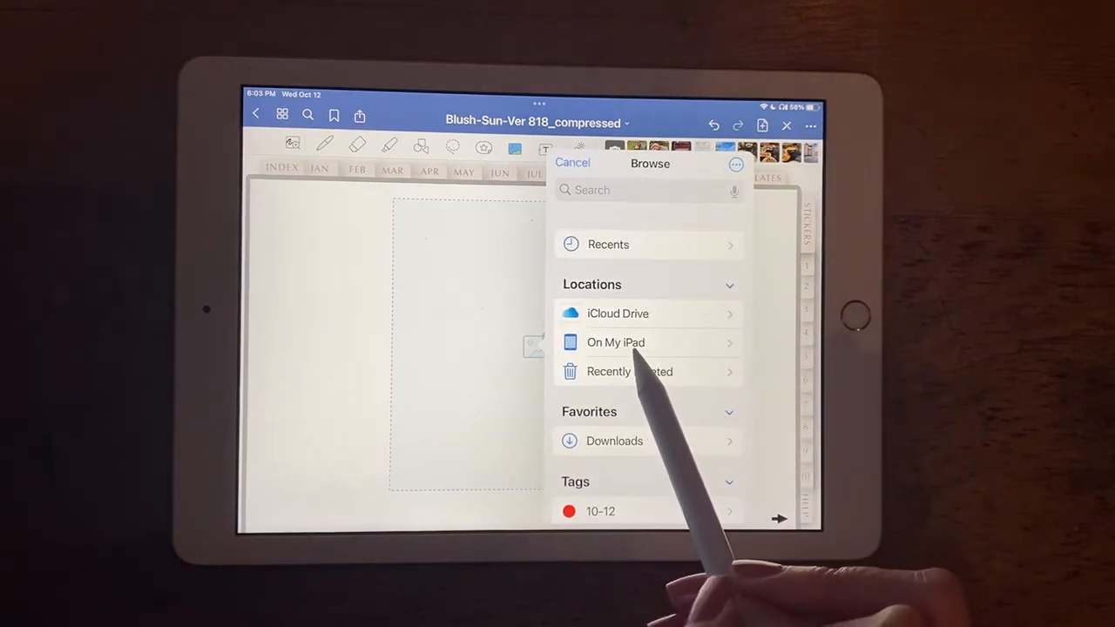
left_click(613, 341)
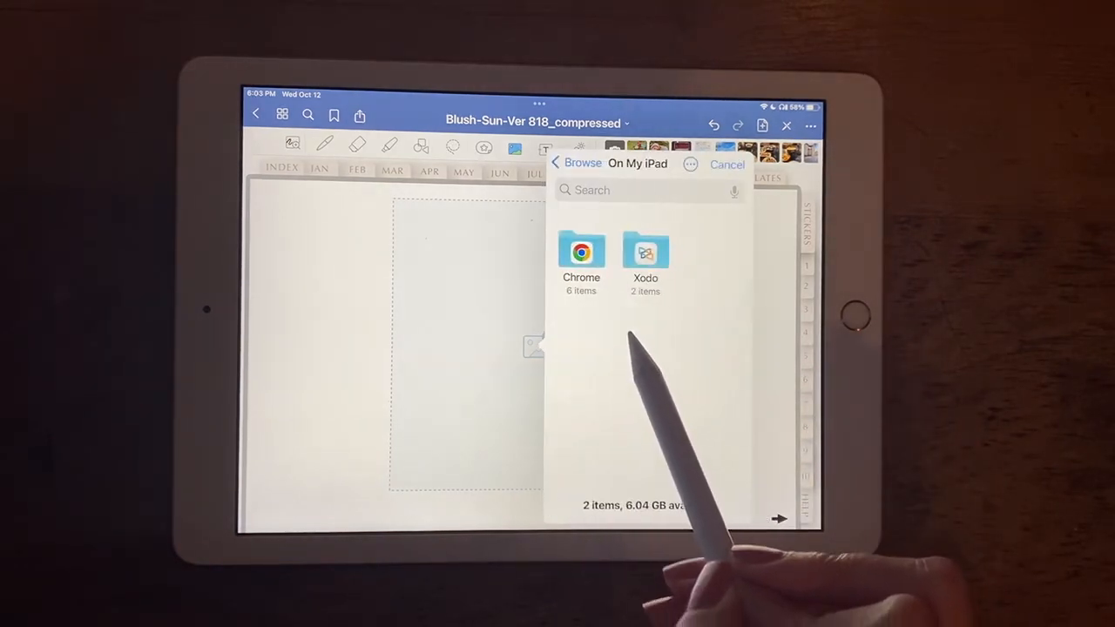
left_click(582, 253)
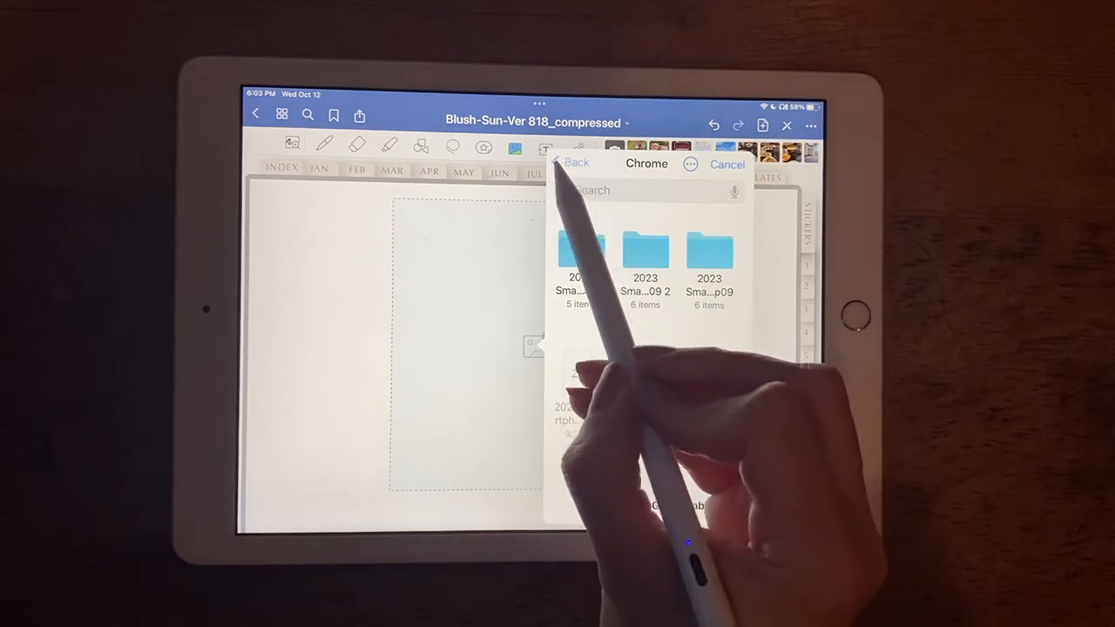
left_click(572, 164)
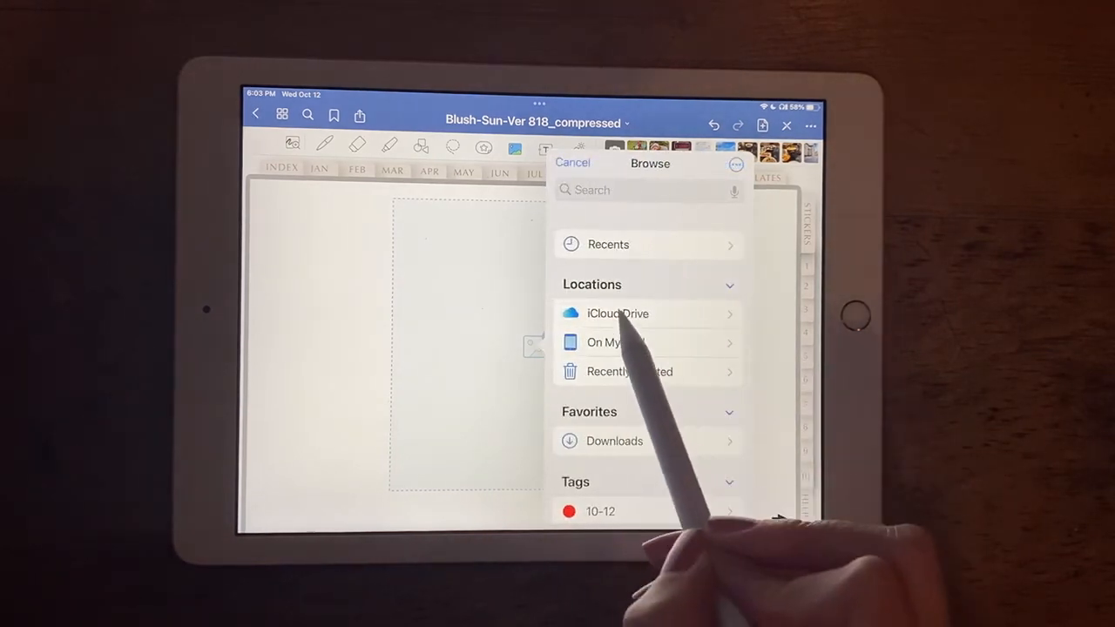
Browse iCloud Drive > Downloads into the Christmas Landscape PNG folder of six inserts
left_click(617, 314)
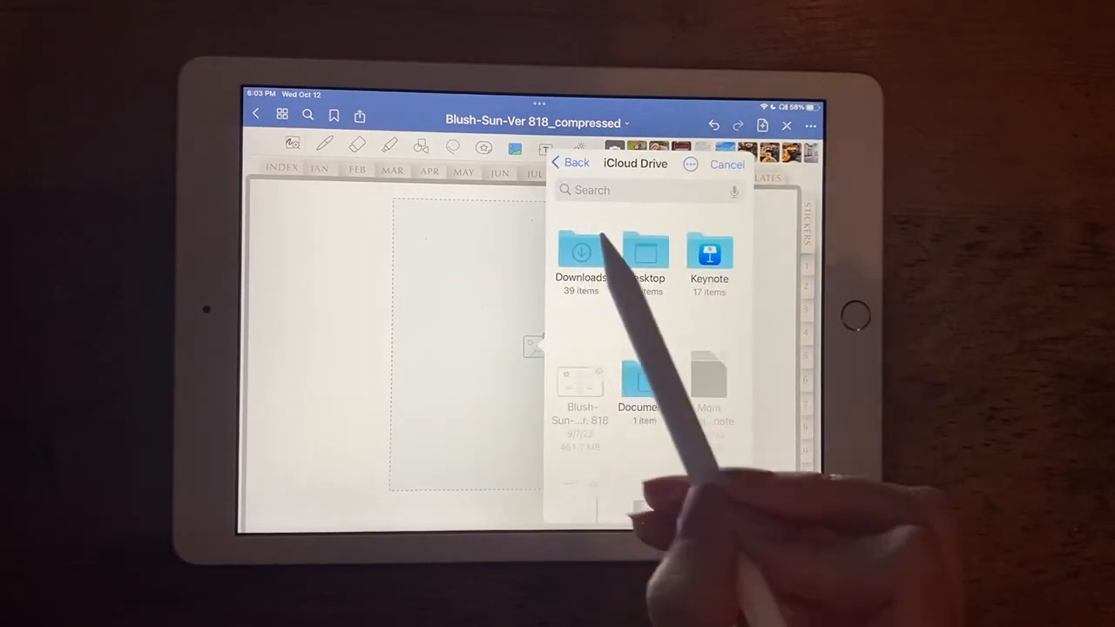
left_click(580, 253)
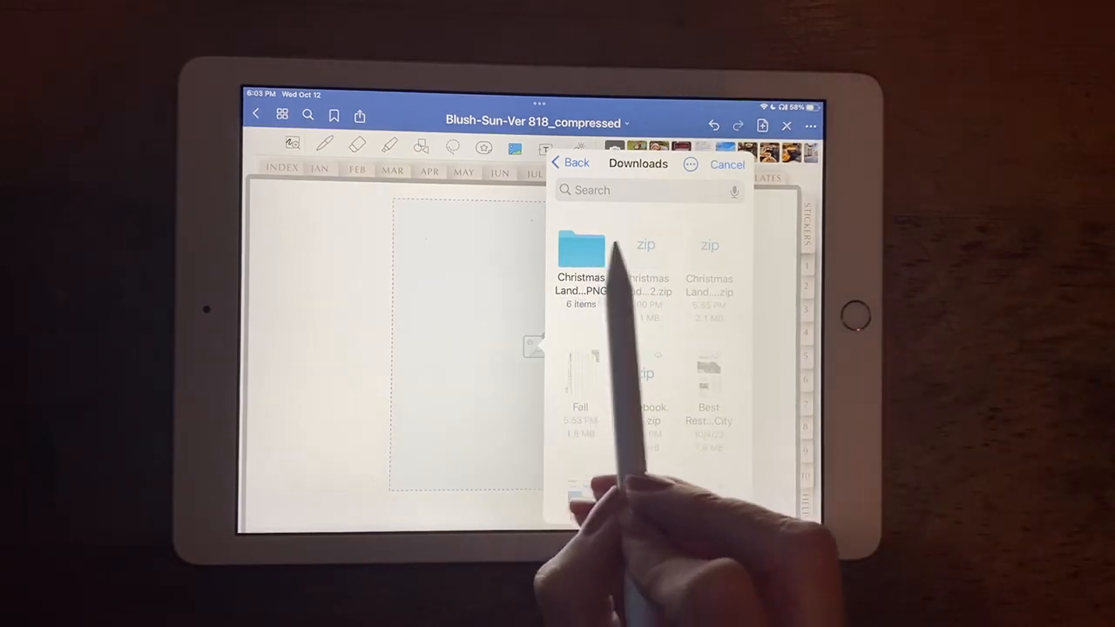
left_click(583, 253)
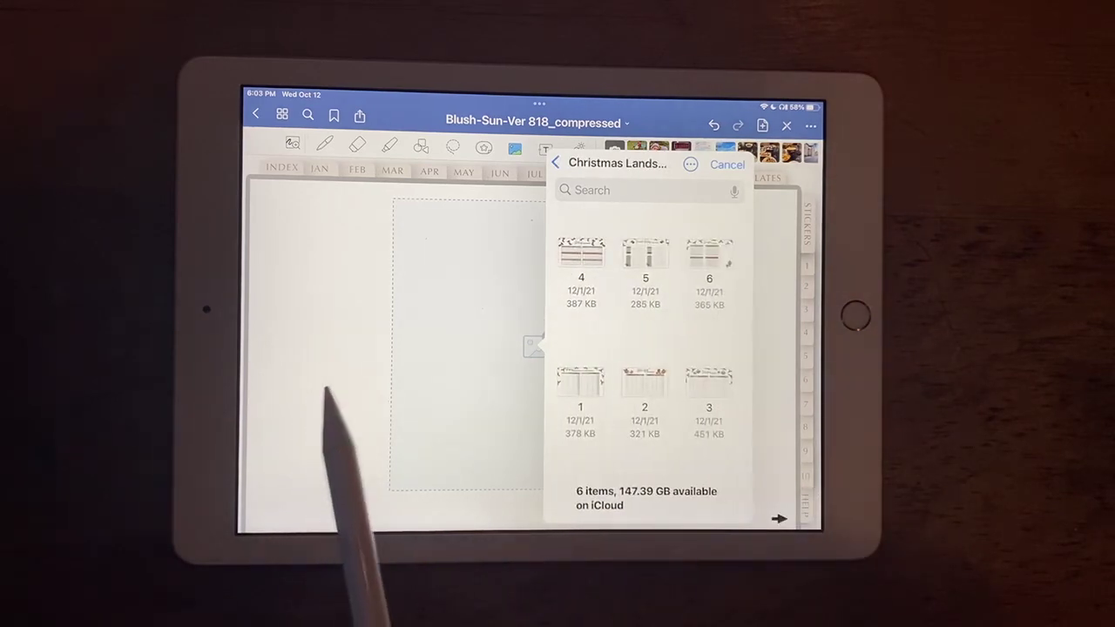